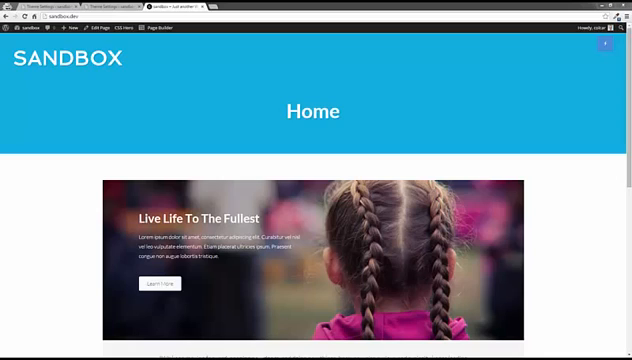
{"action": "mouse_move", "coordinate": [435, 158]}
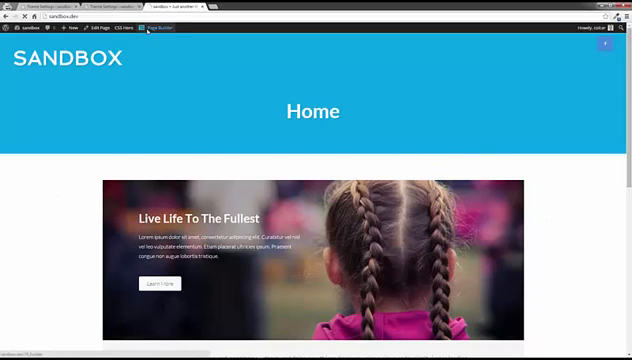
Step: Open the homepage in Beaver Builder, discard row settings, then inspect its markup in DevTools
{"action": "left_click", "coordinate": [161, 22]}
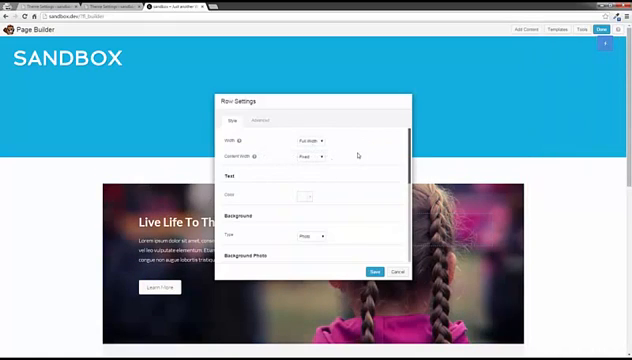
{"action": "mouse_move", "coordinate": [333, 161]}
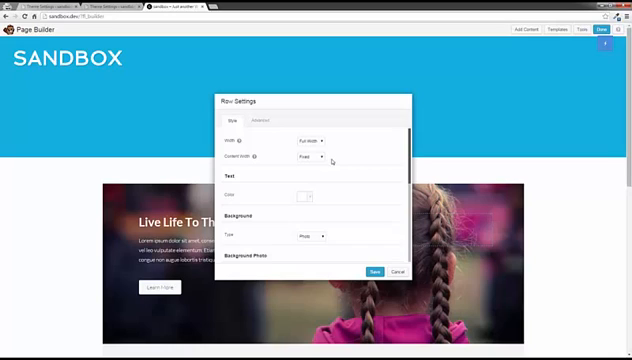
{"action": "mouse_move", "coordinate": [390, 272]}
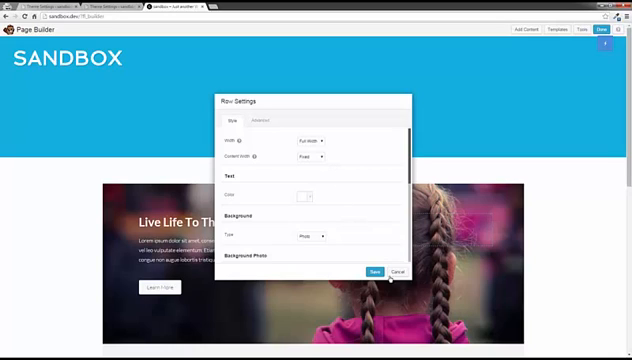
{"action": "left_click", "coordinate": [374, 271]}
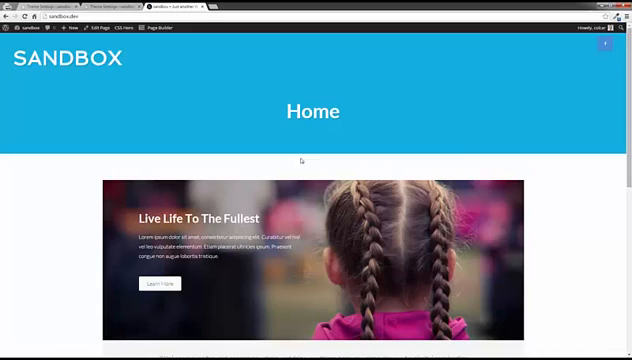
{"action": "mouse_move", "coordinate": [35, 258]}
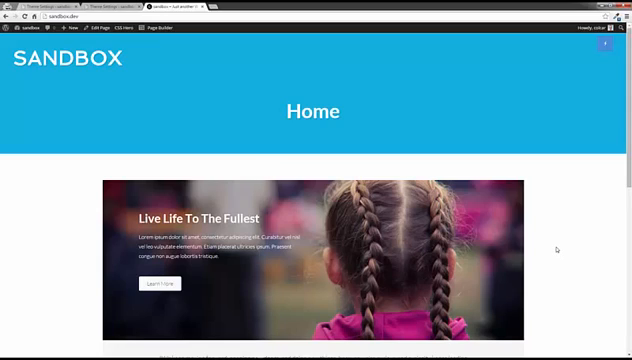
{"action": "key", "text": "F12"}
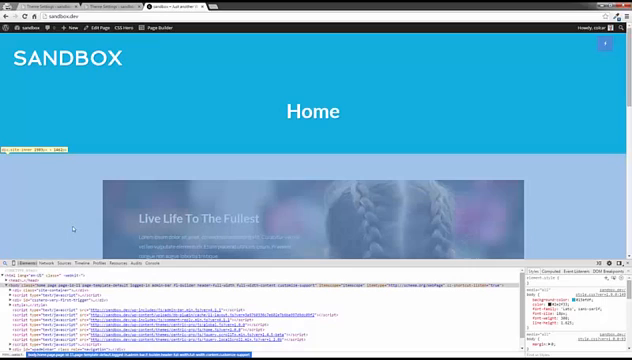
{"action": "scroll", "scroll_direction": "down", "scroll_amount": 3}
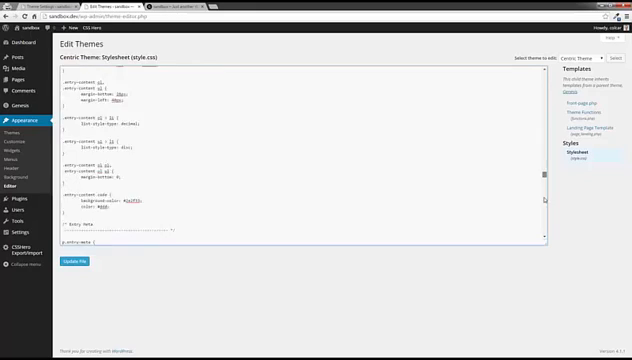
Step: Scroll to the bottom of the Centric Theme's style.css in the Theme Editor
{"action": "scroll", "scroll_direction": "down", "scroll_amount": 3}
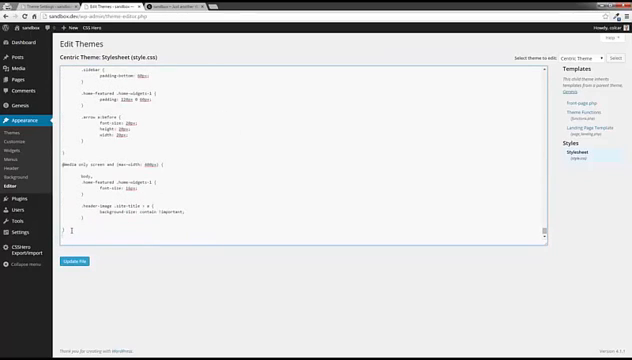
{"action": "scroll", "scroll_direction": "down", "scroll_amount": 3}
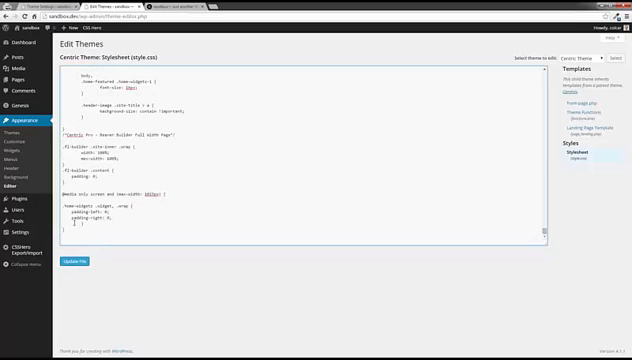